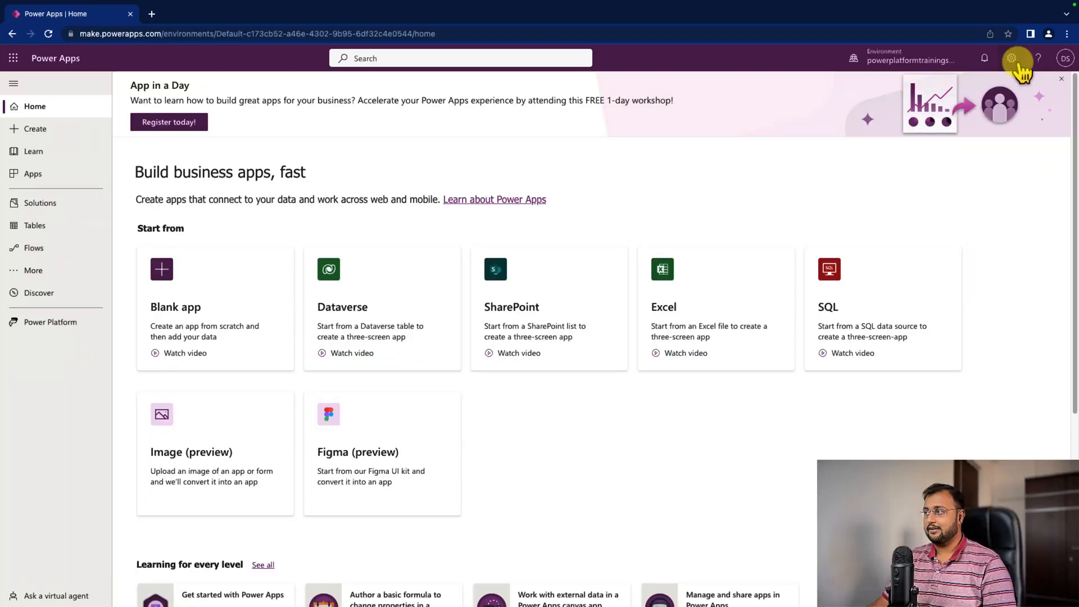
- Go from the Power Apps Settings panel to the Power Platform admin center's Environments list
left_click(1011, 58)
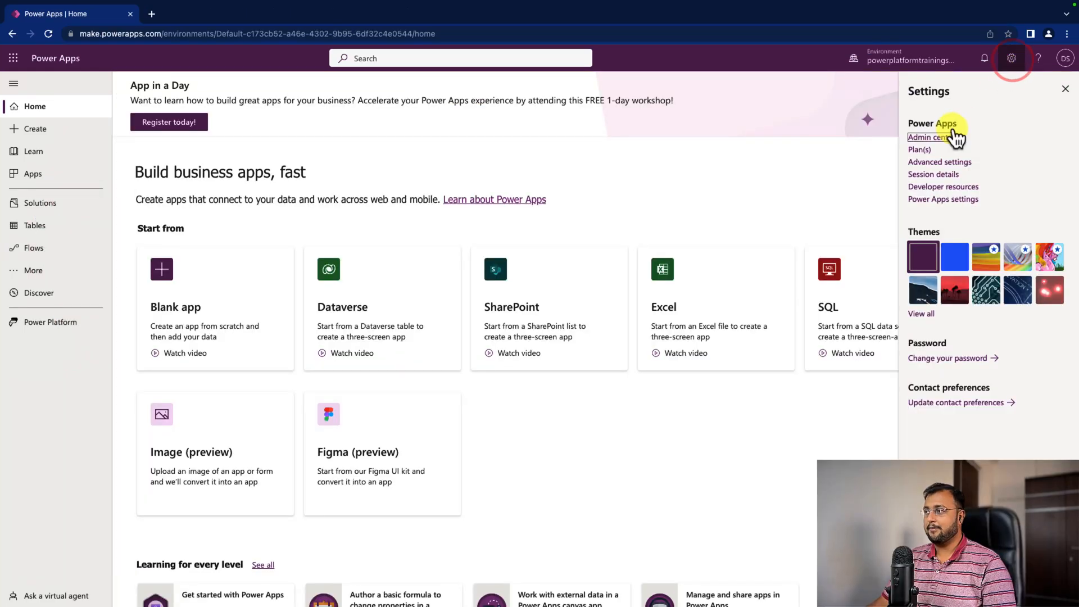
left_click(929, 137)
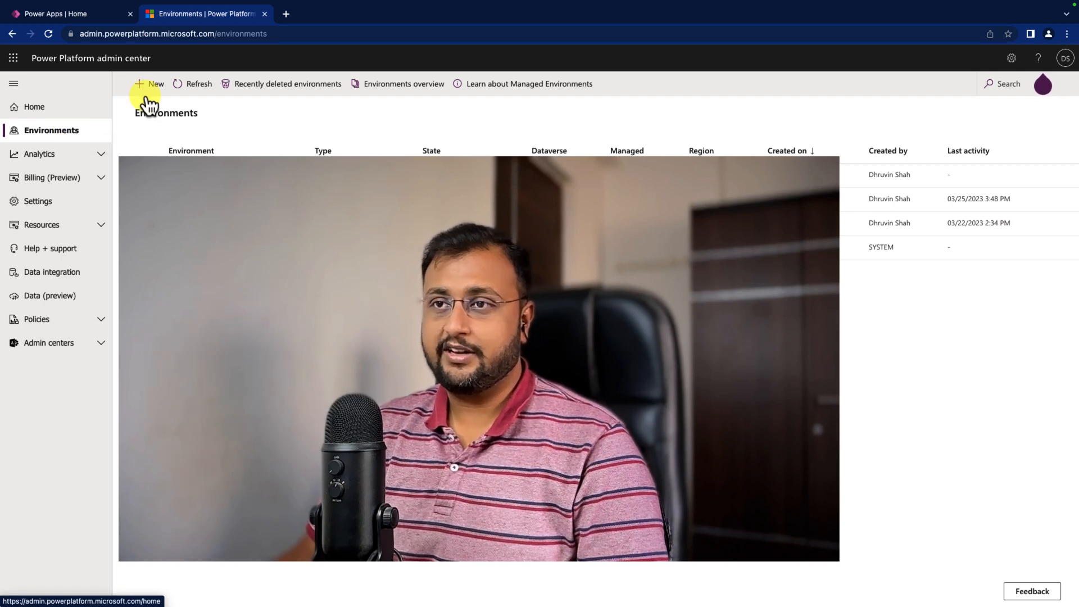
- Create a Trial environment named PPTrainingDev in the Preview (United States) region and save it
left_click(150, 84)
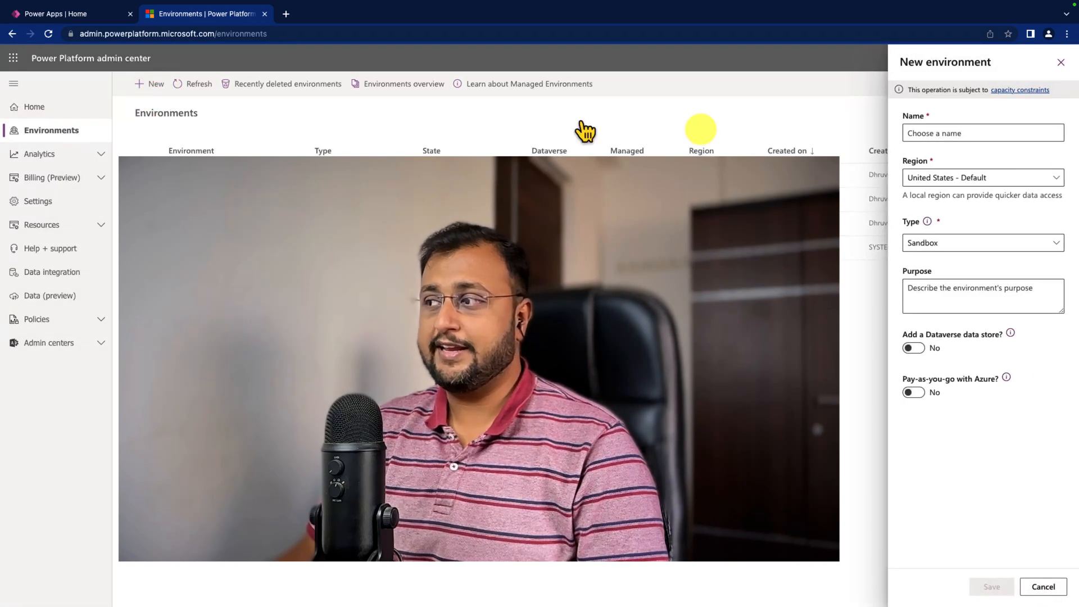
left_click(982, 178)
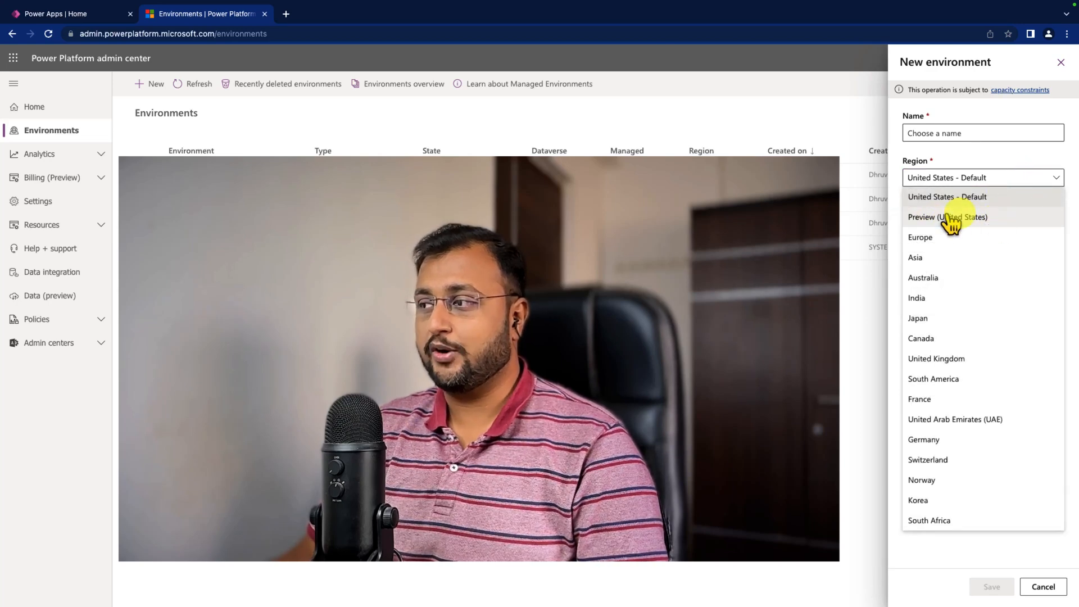
mouse_move(953, 224)
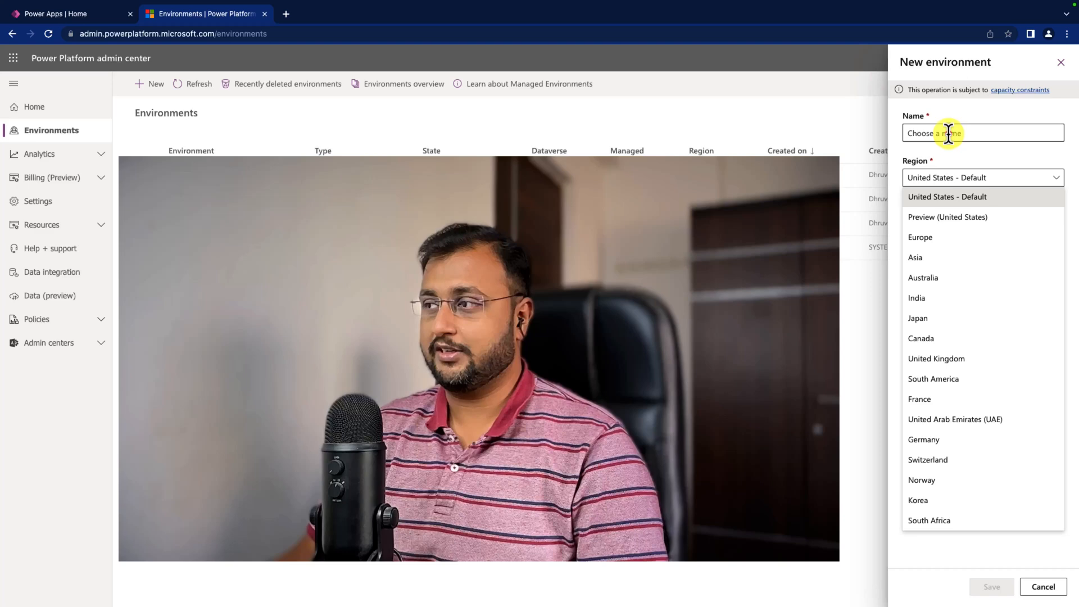
type("PPTrainingDev")
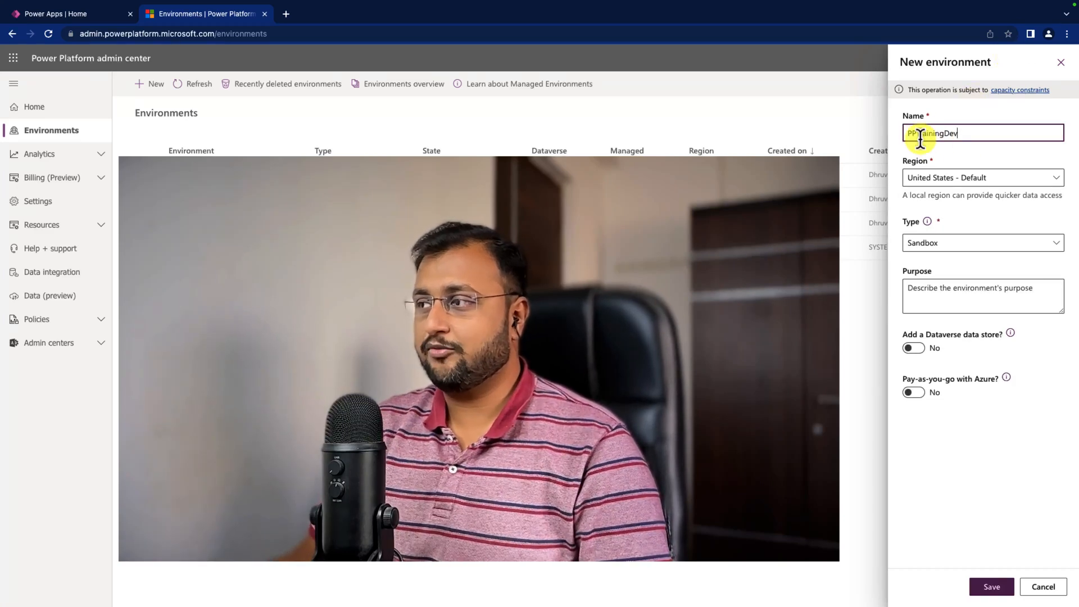
left_click(983, 177)
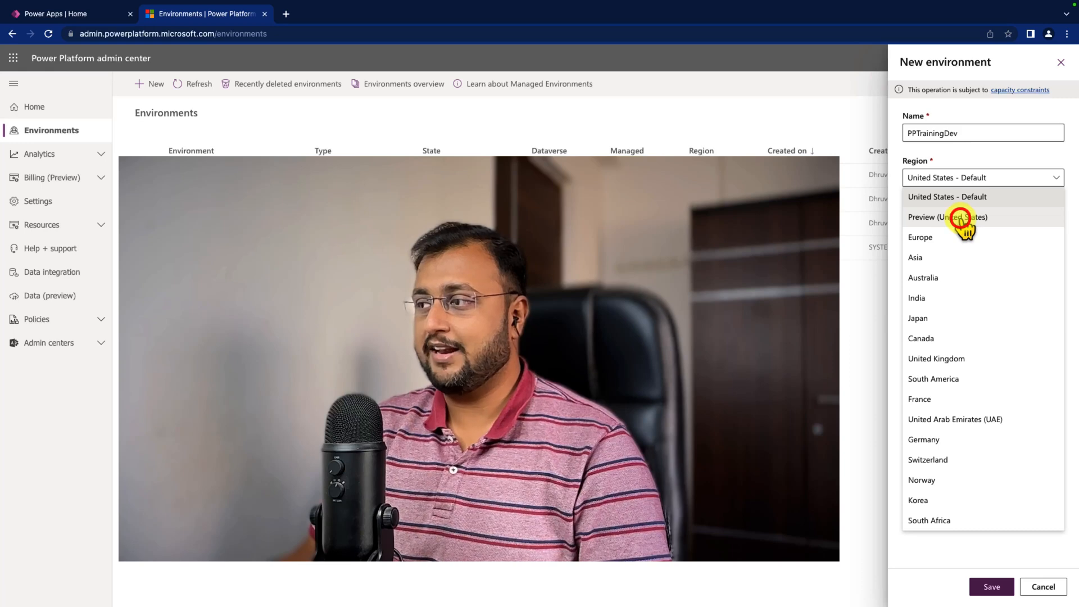
left_click(948, 217)
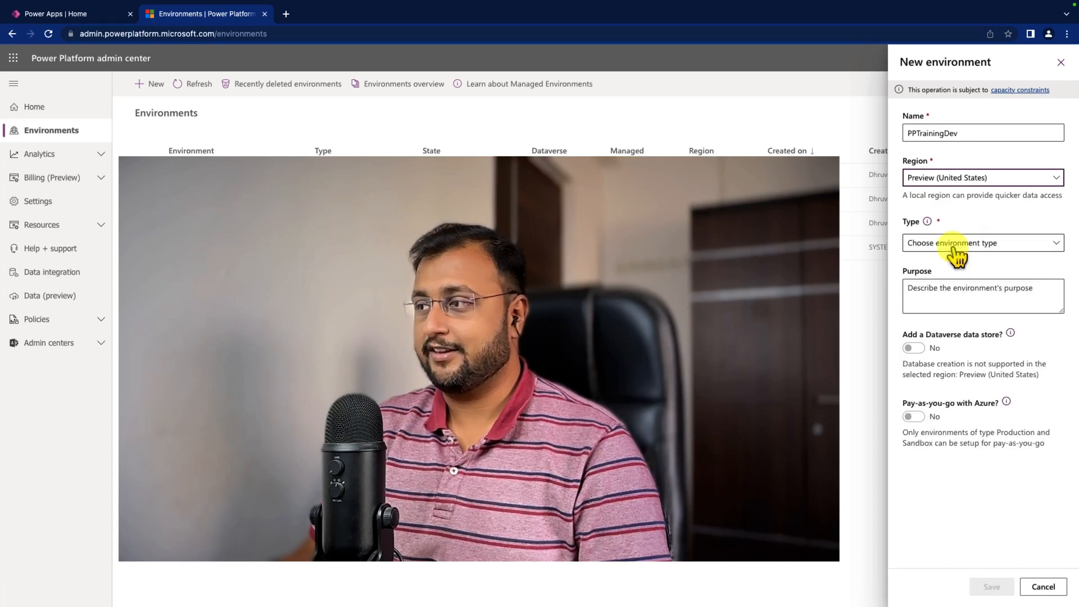
left_click(982, 242)
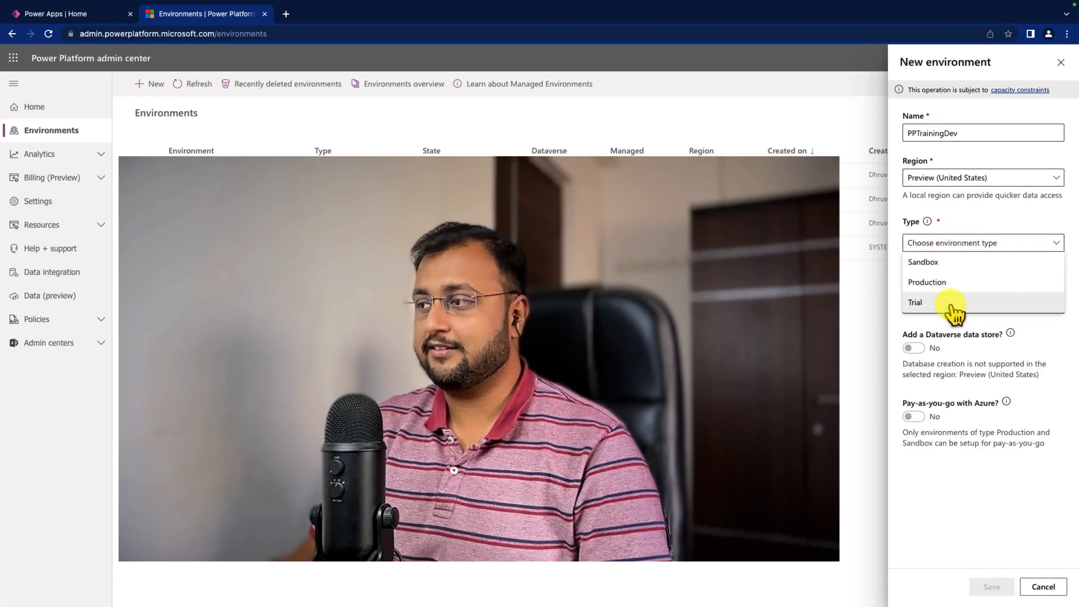
left_click(916, 302)
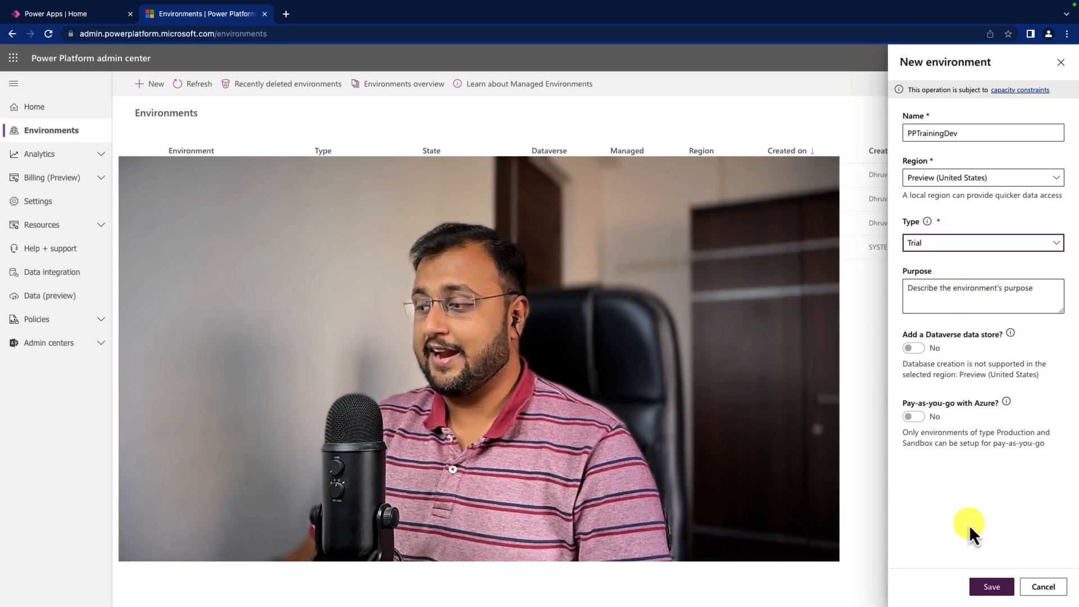
left_click(991, 587)
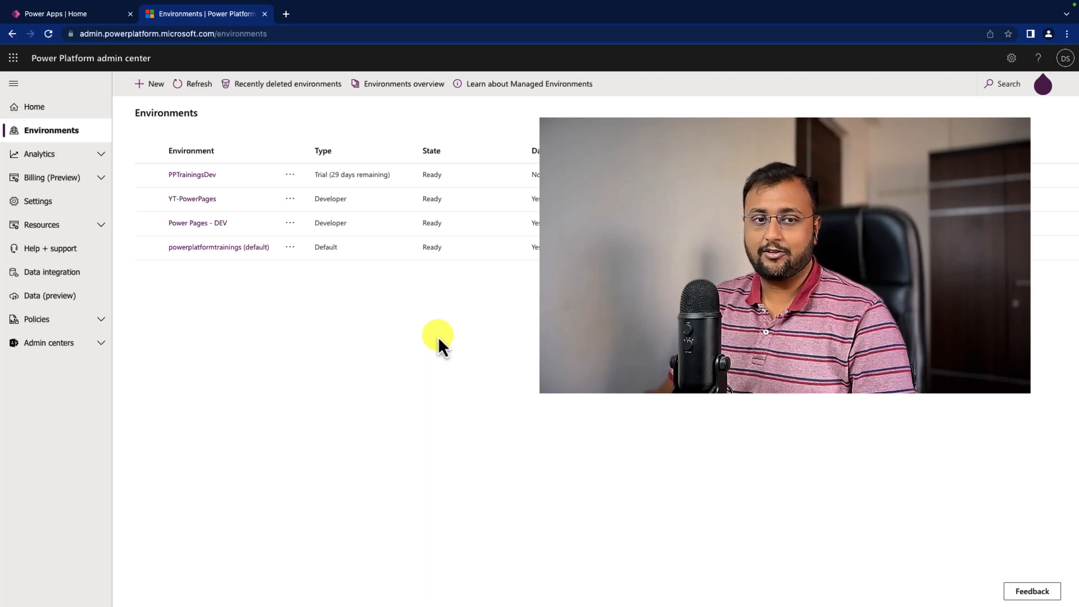
mouse_move(347, 303)
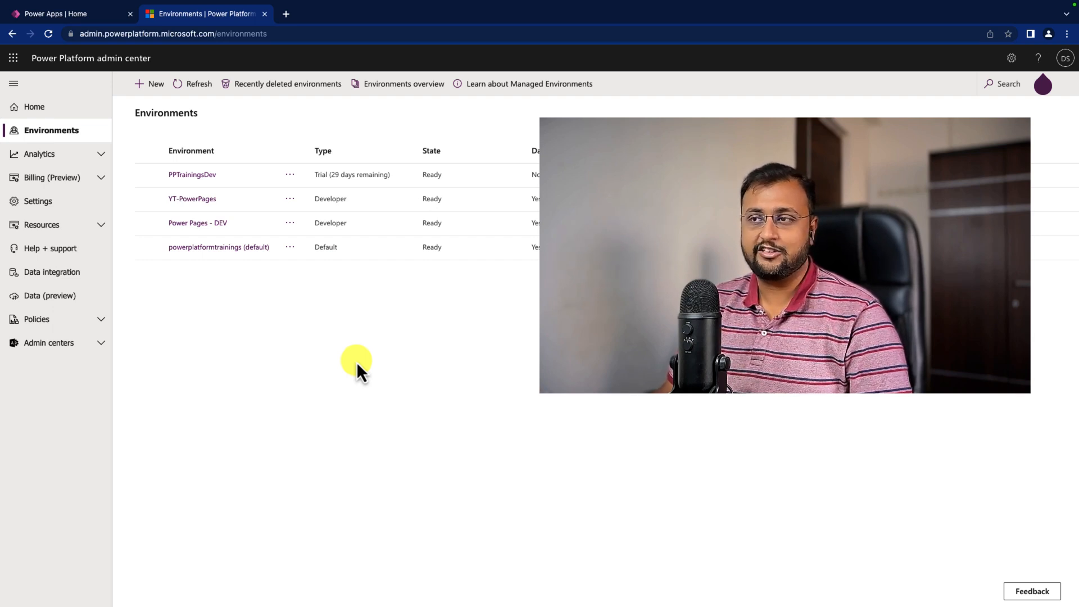
mouse_move(193, 175)
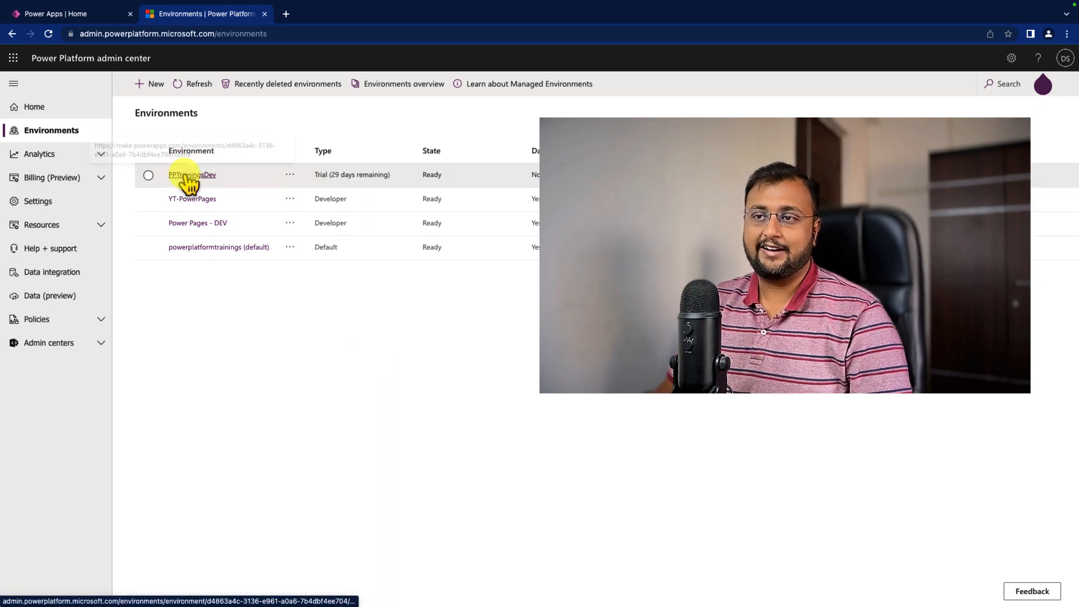
- Create a blank tablet canvas app named ModernControl in the new trial environment
left_click(193, 174)
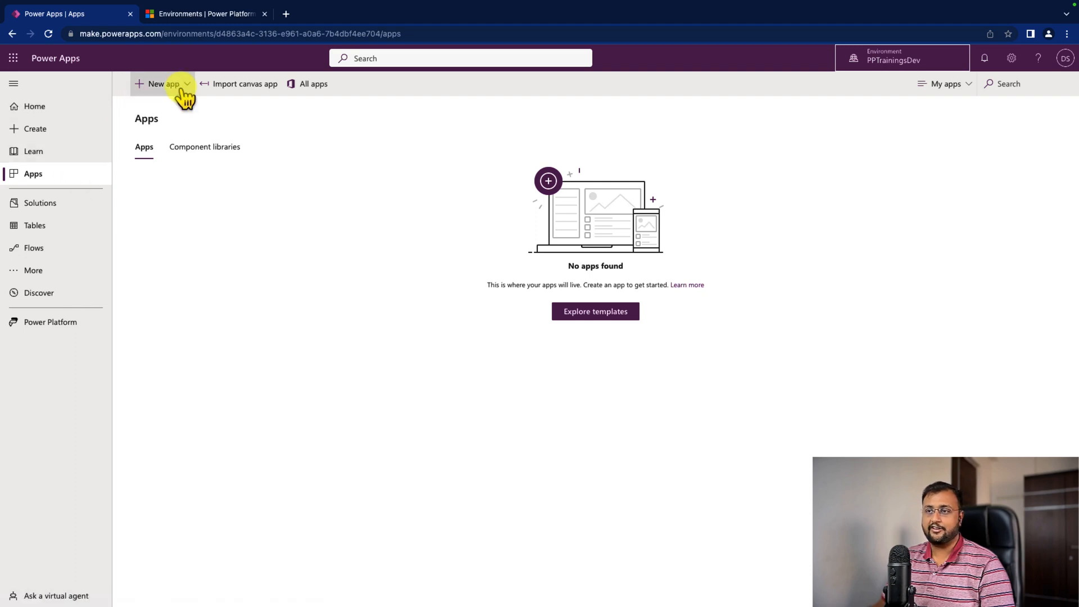
left_click(163, 84)
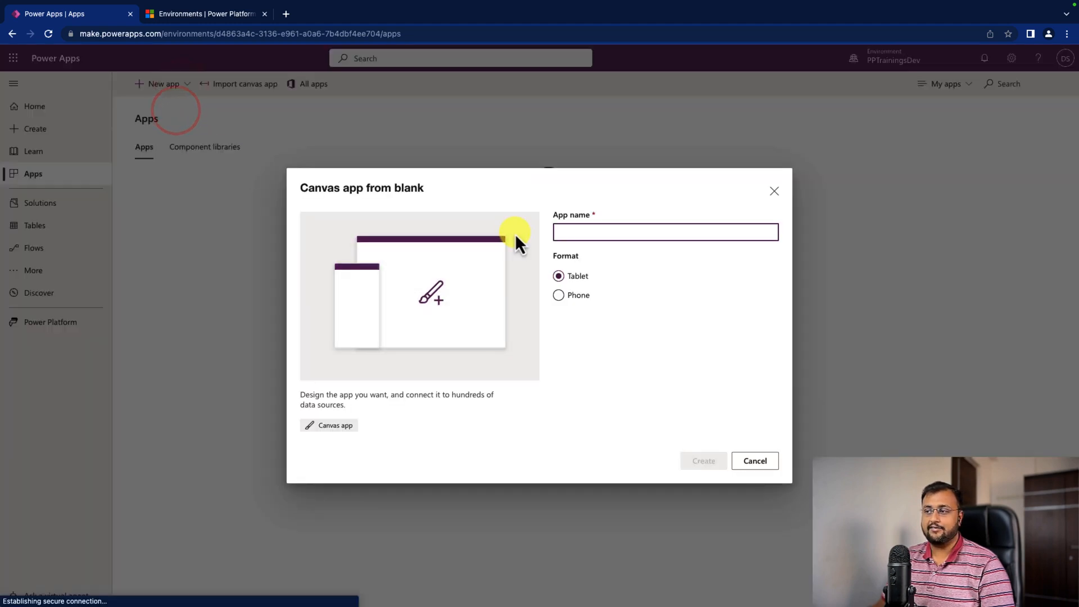
left_click(703, 461)
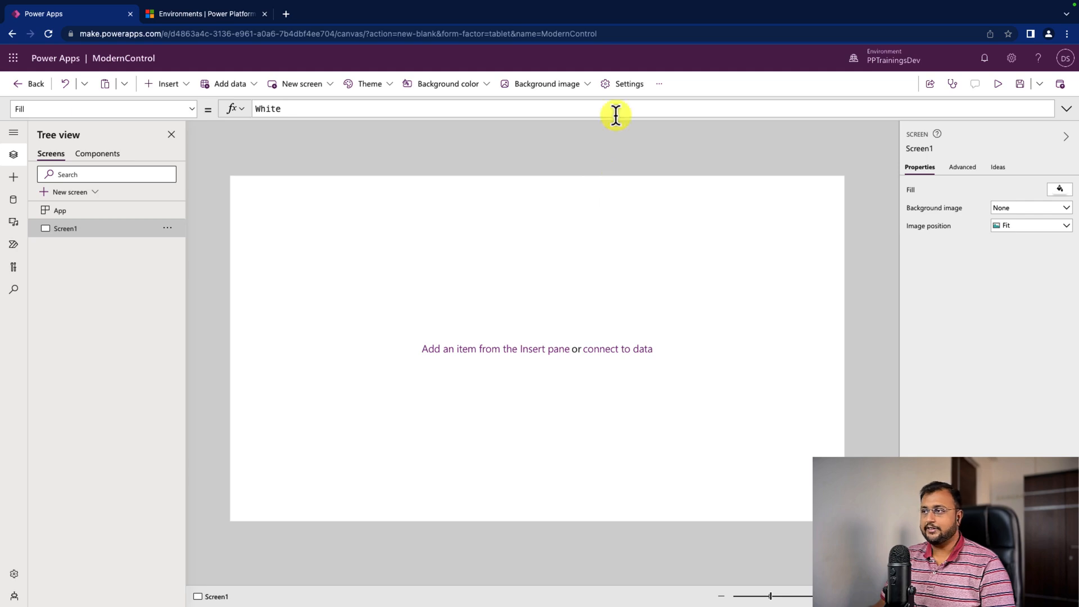
- Turn on the 'Try out the modern controls' upcoming feature in the app settings
left_click(628, 83)
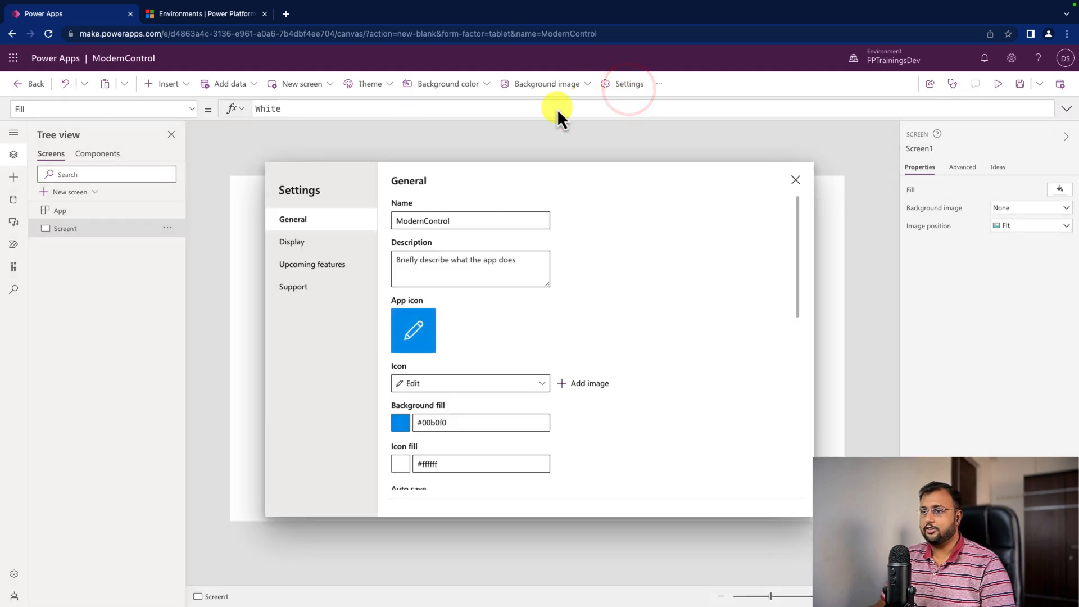
left_click(312, 264)
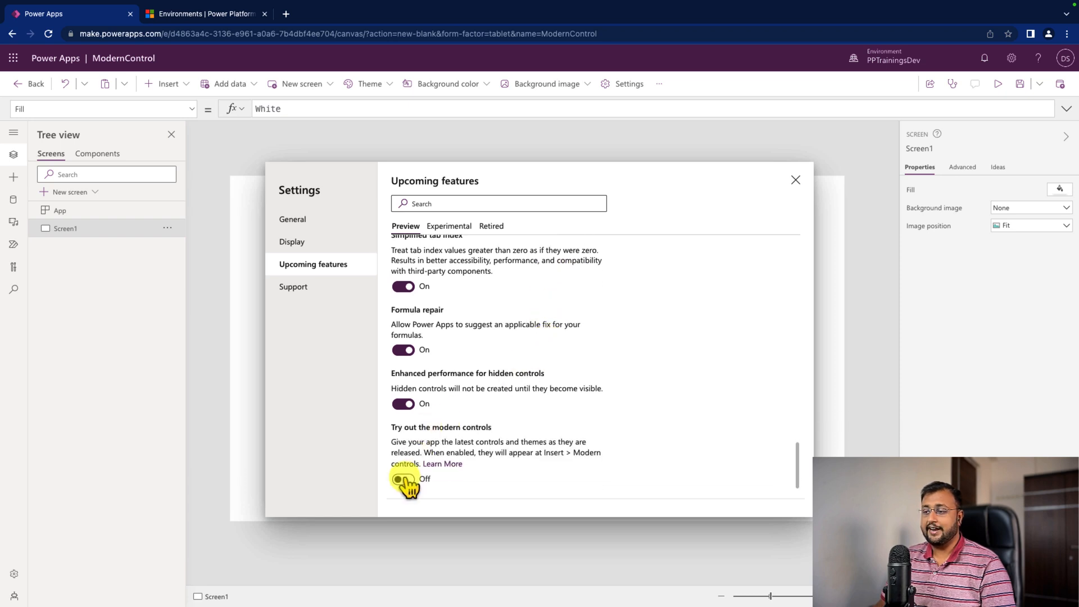
left_click(404, 478)
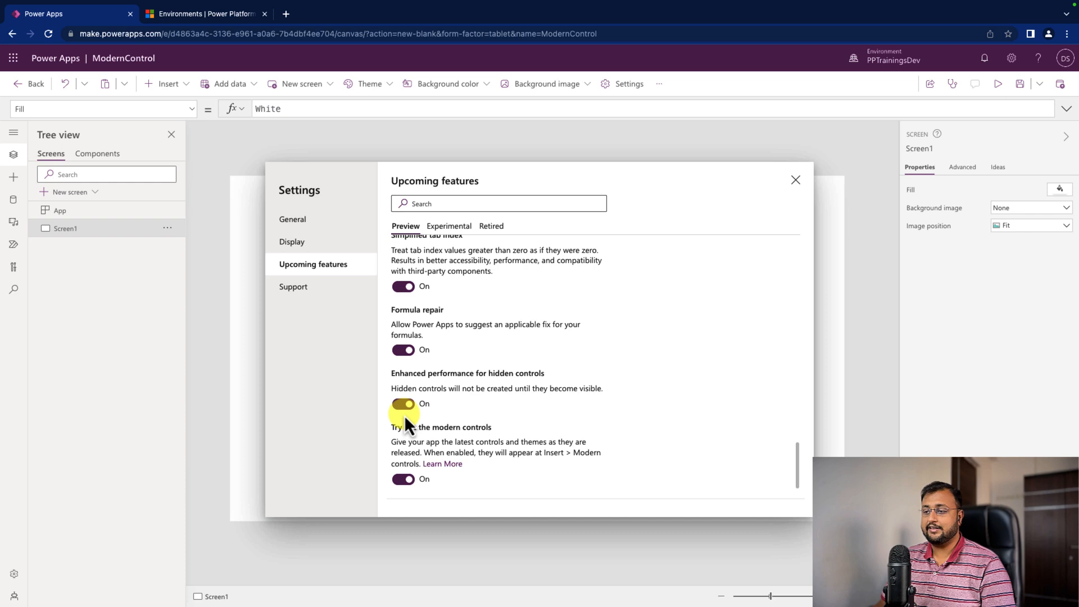
mouse_move(796, 180)
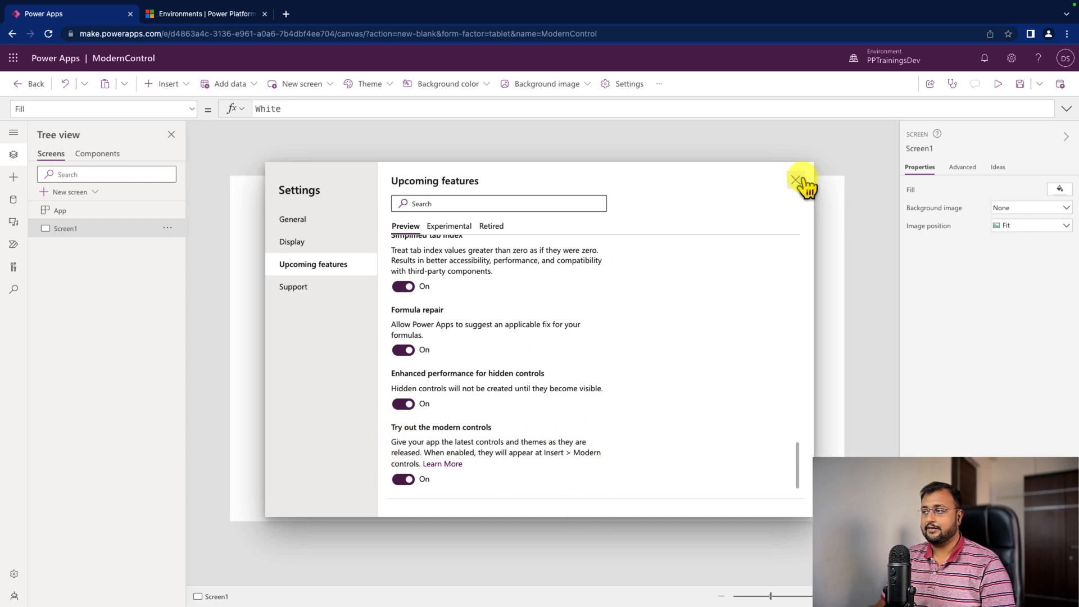
left_click(797, 181)
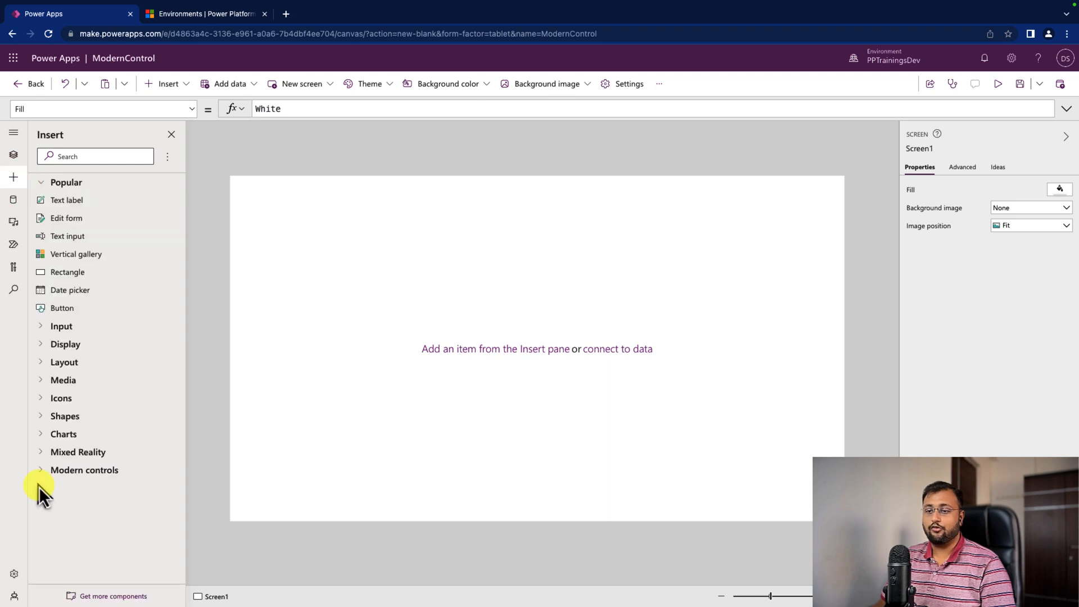
- Add a modern Button and a modern Date picker from Insert's Modern controls to the screen
left_click(83, 470)
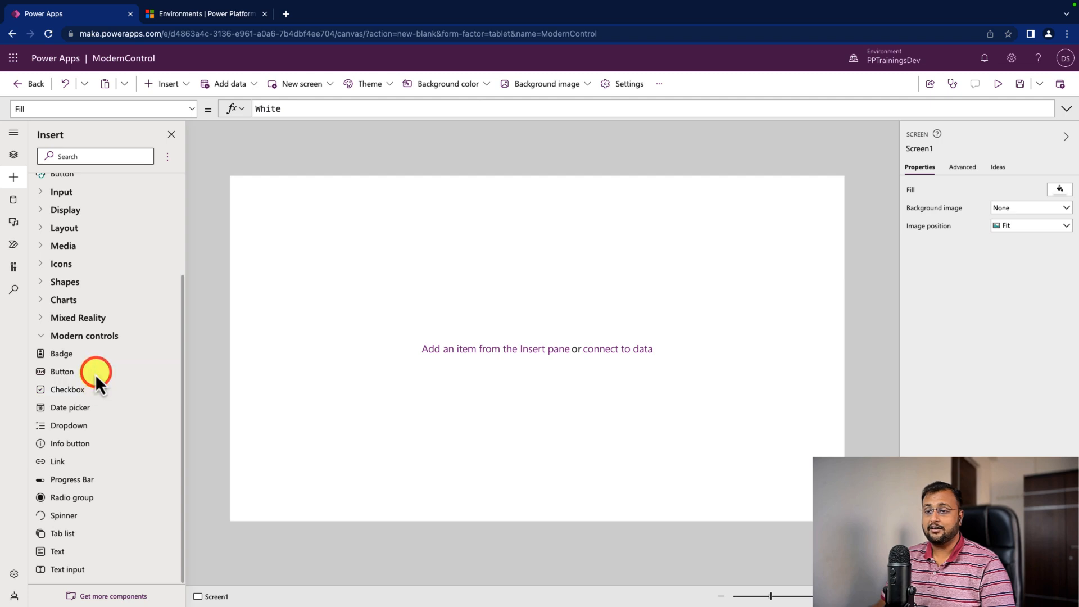
left_click(62, 371)
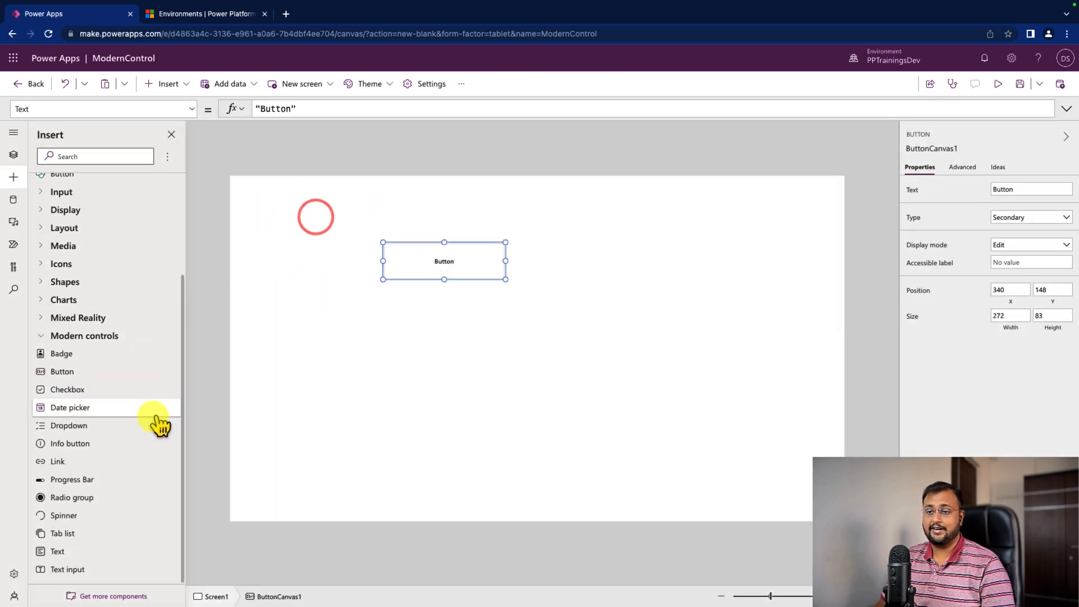
left_click(70, 406)
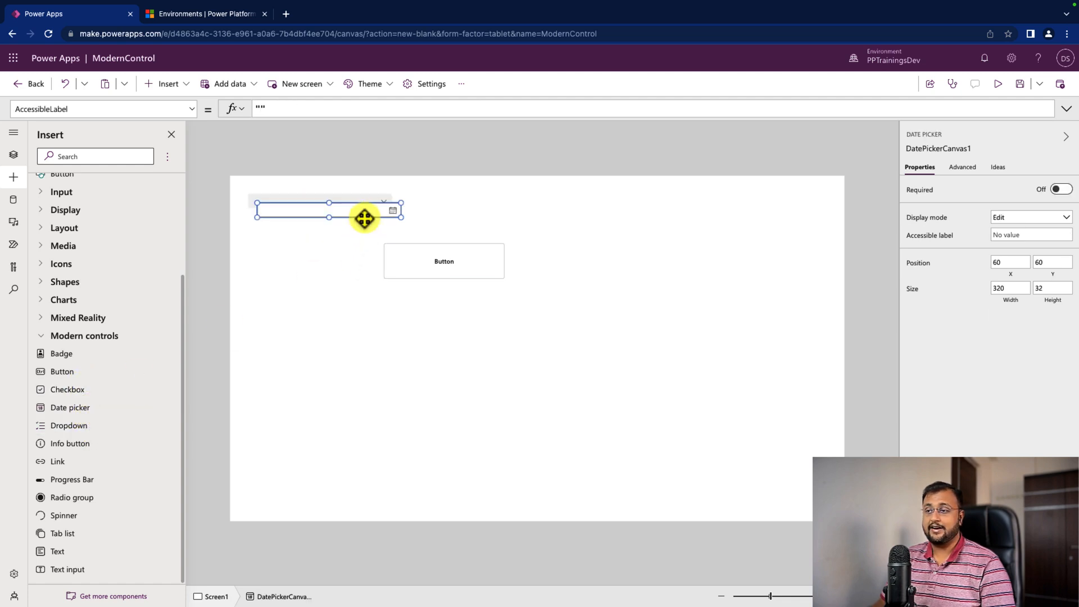
left_click(999, 83)
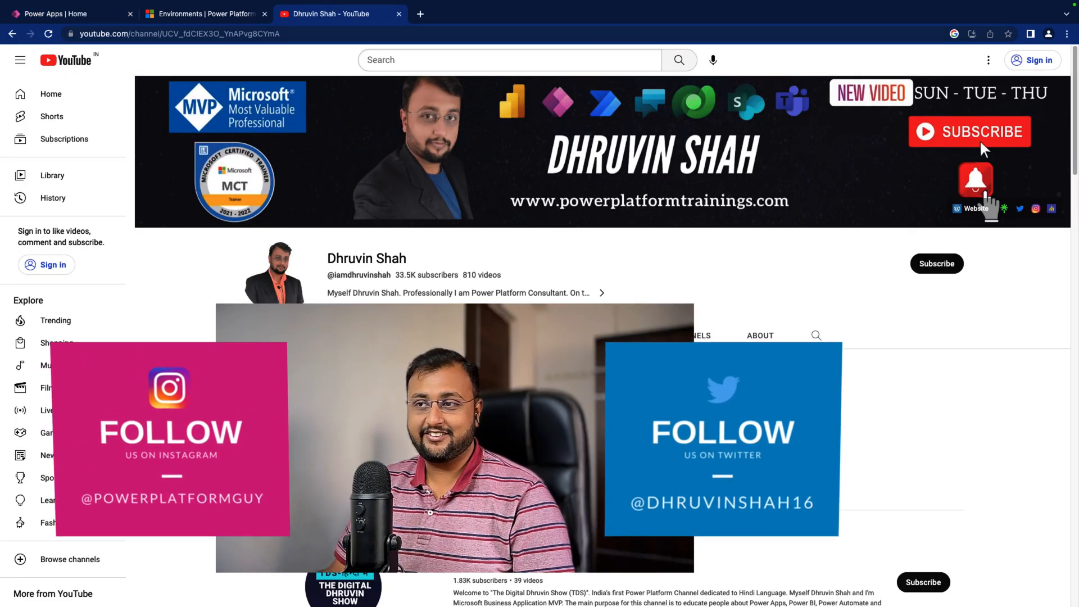
mouse_move(829, 224)
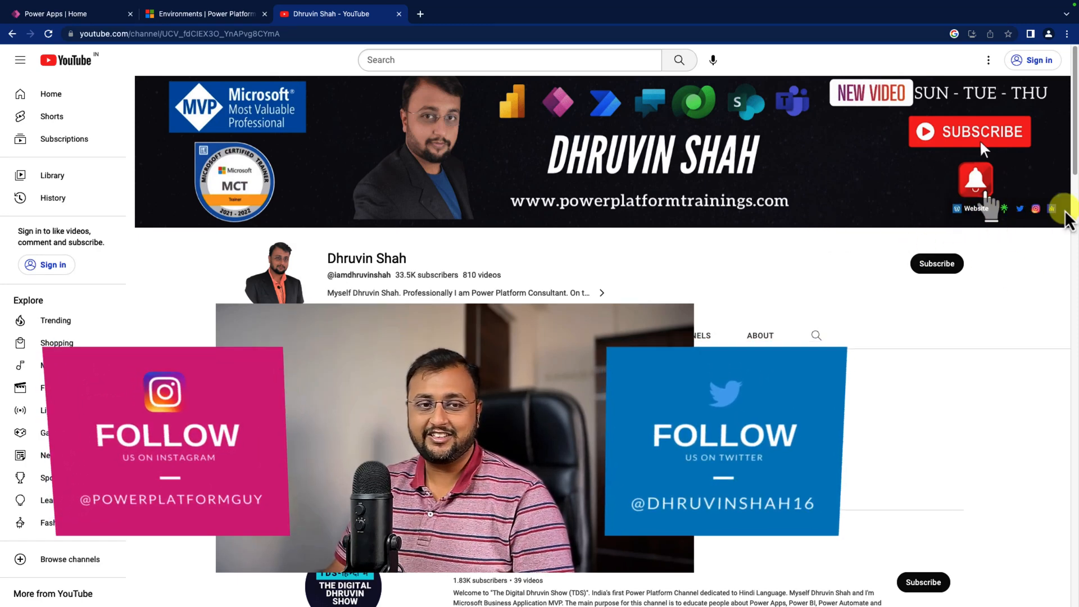
mouse_move(819, 241)
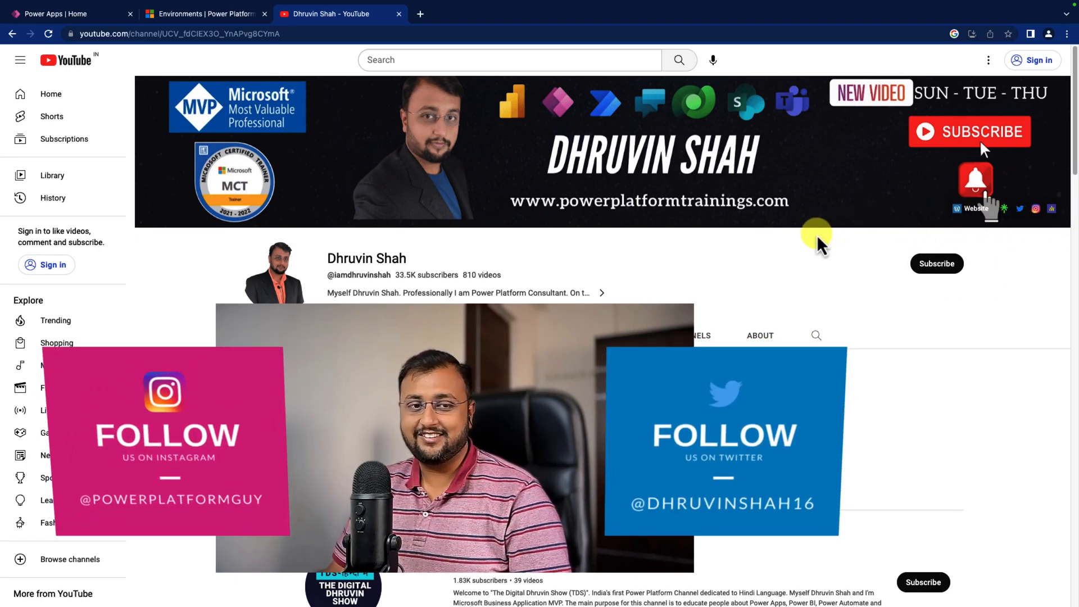